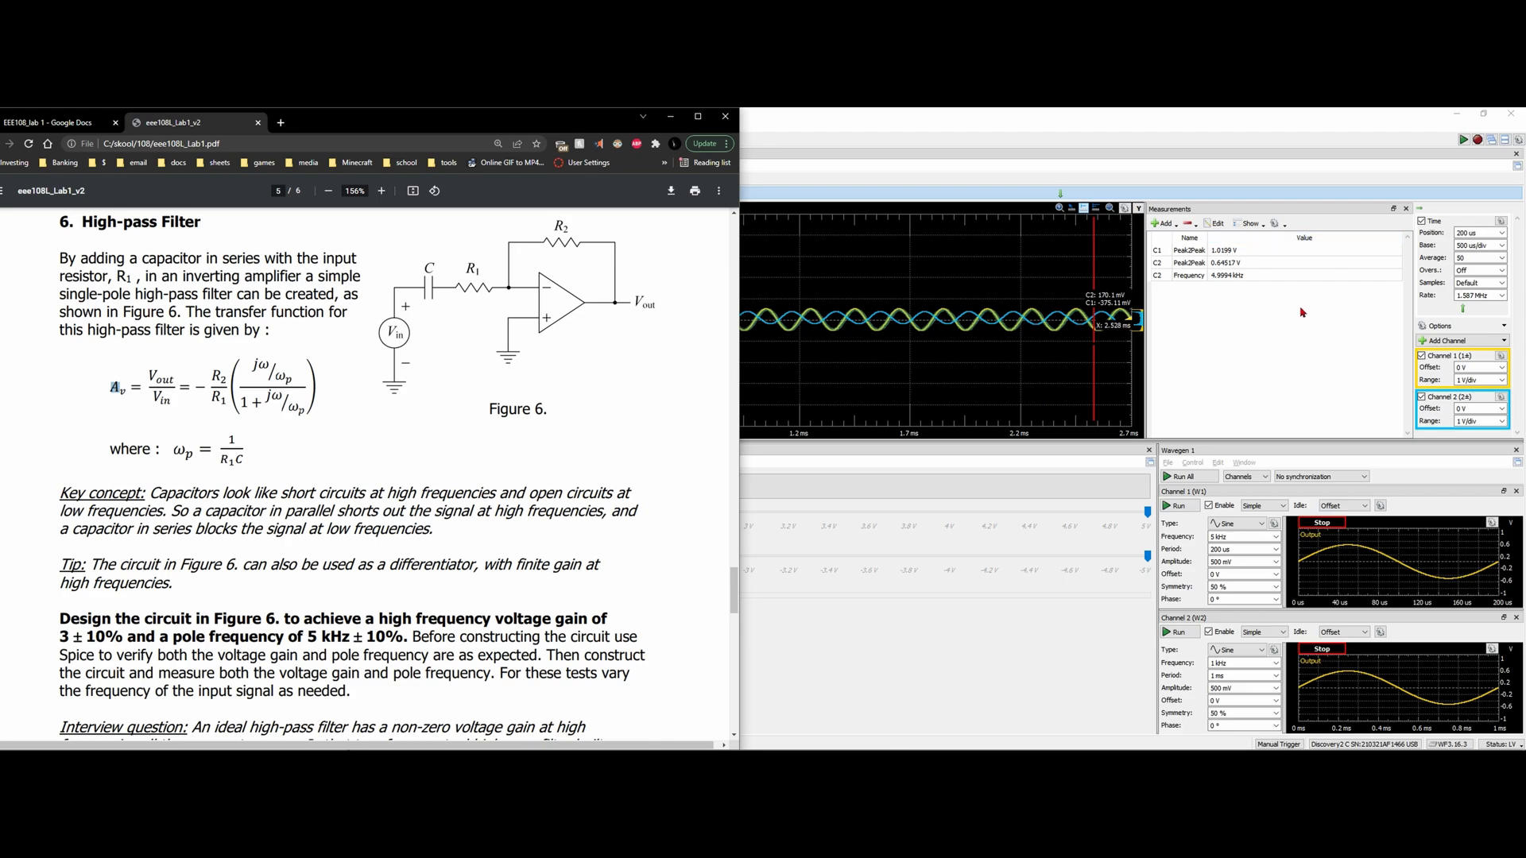
mouse_move(1261, 278)
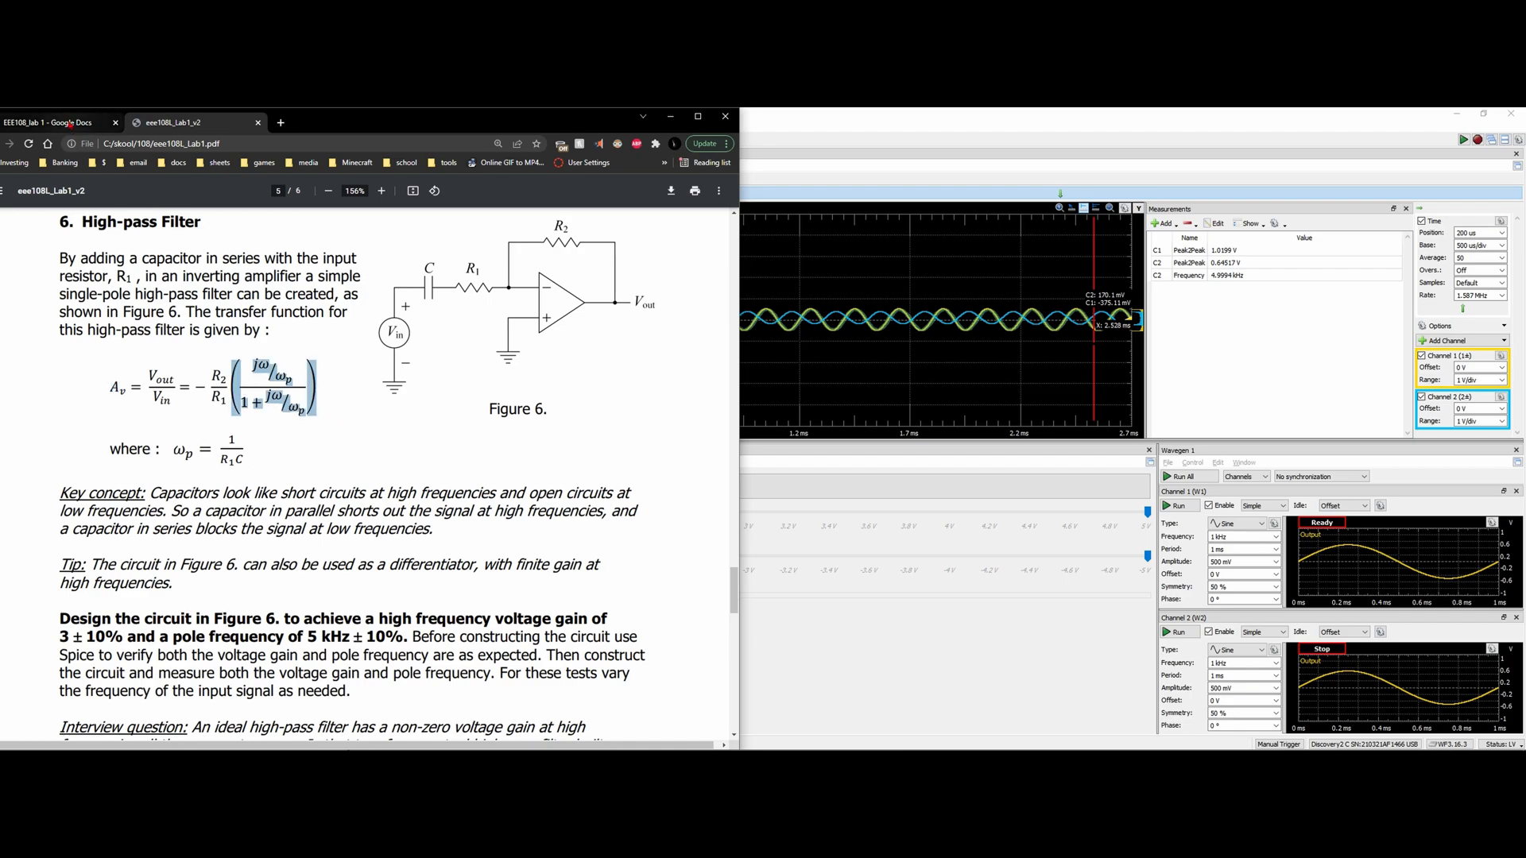
Switch from the High-pass Filter handout PDF to the EEE108_lab 1 Google Docs report.
click(54, 122)
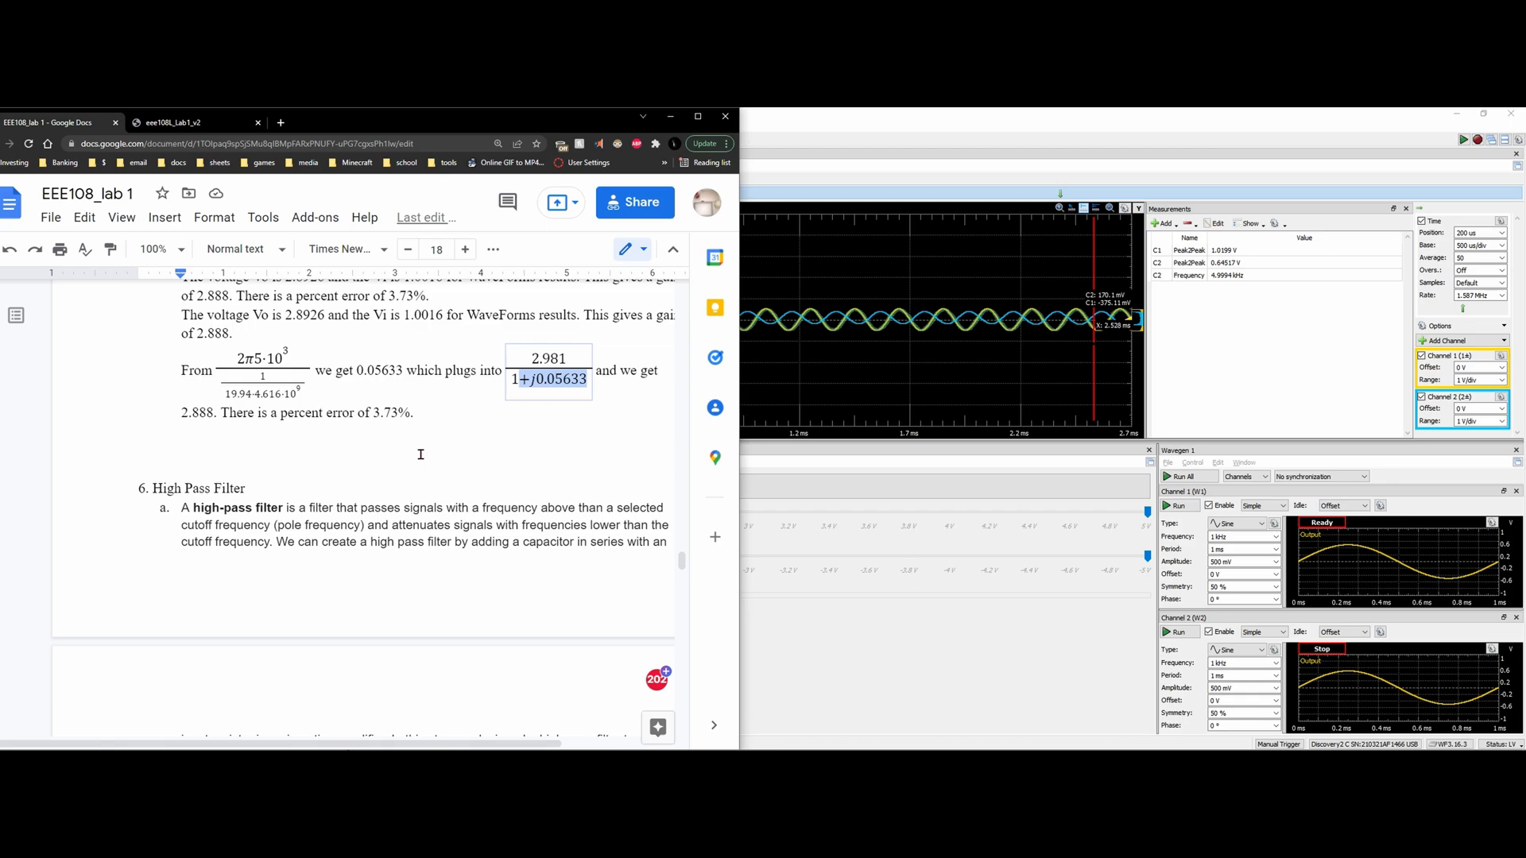
Scroll through the handwritten high-pass filter calculations giving C = 5 nF in the report.
scroll(down, 3)
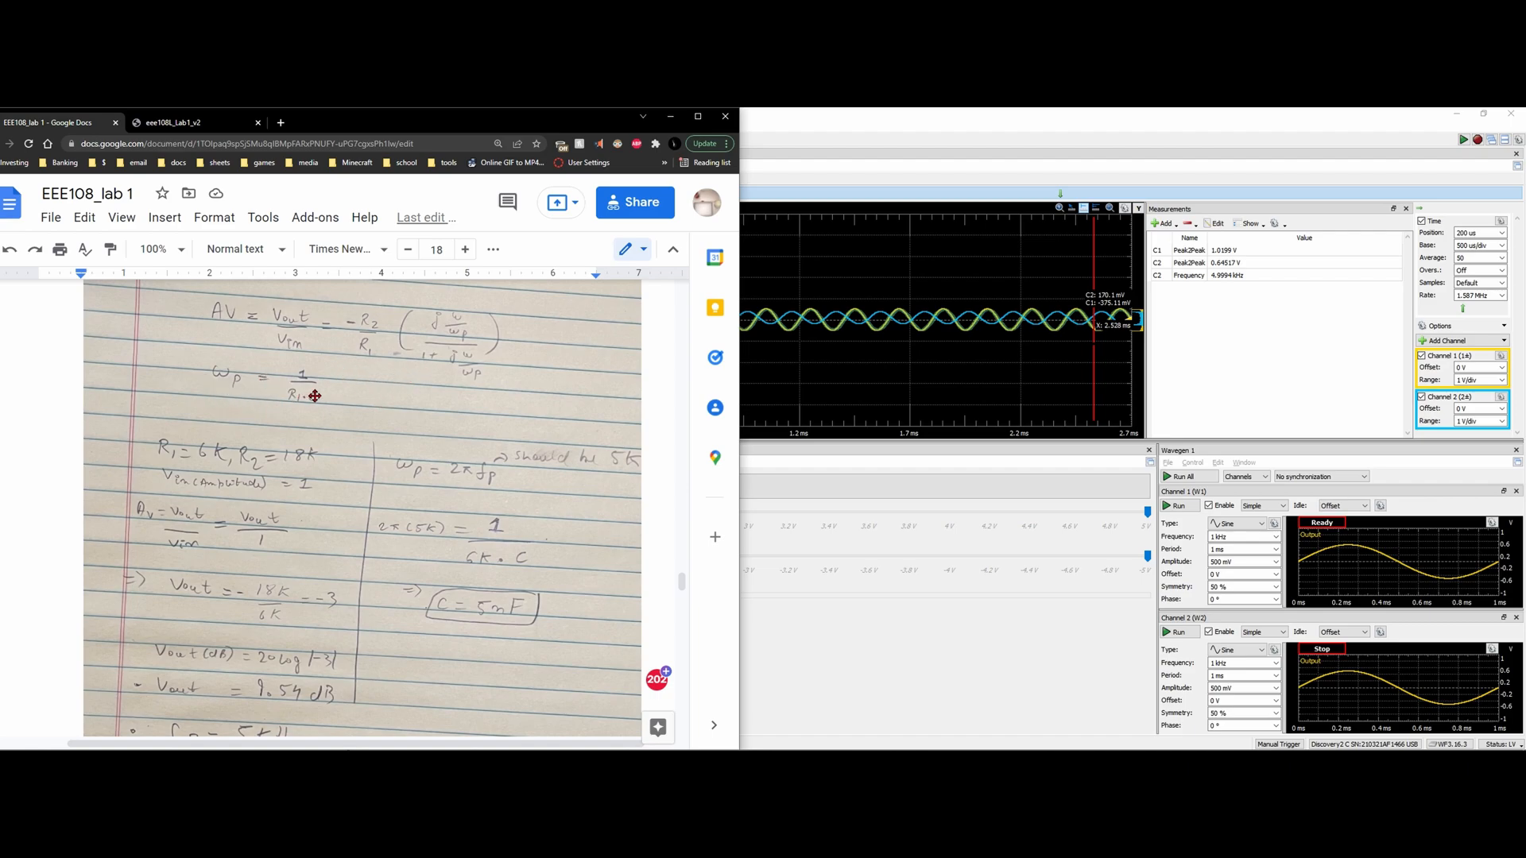
scroll(down, 3)
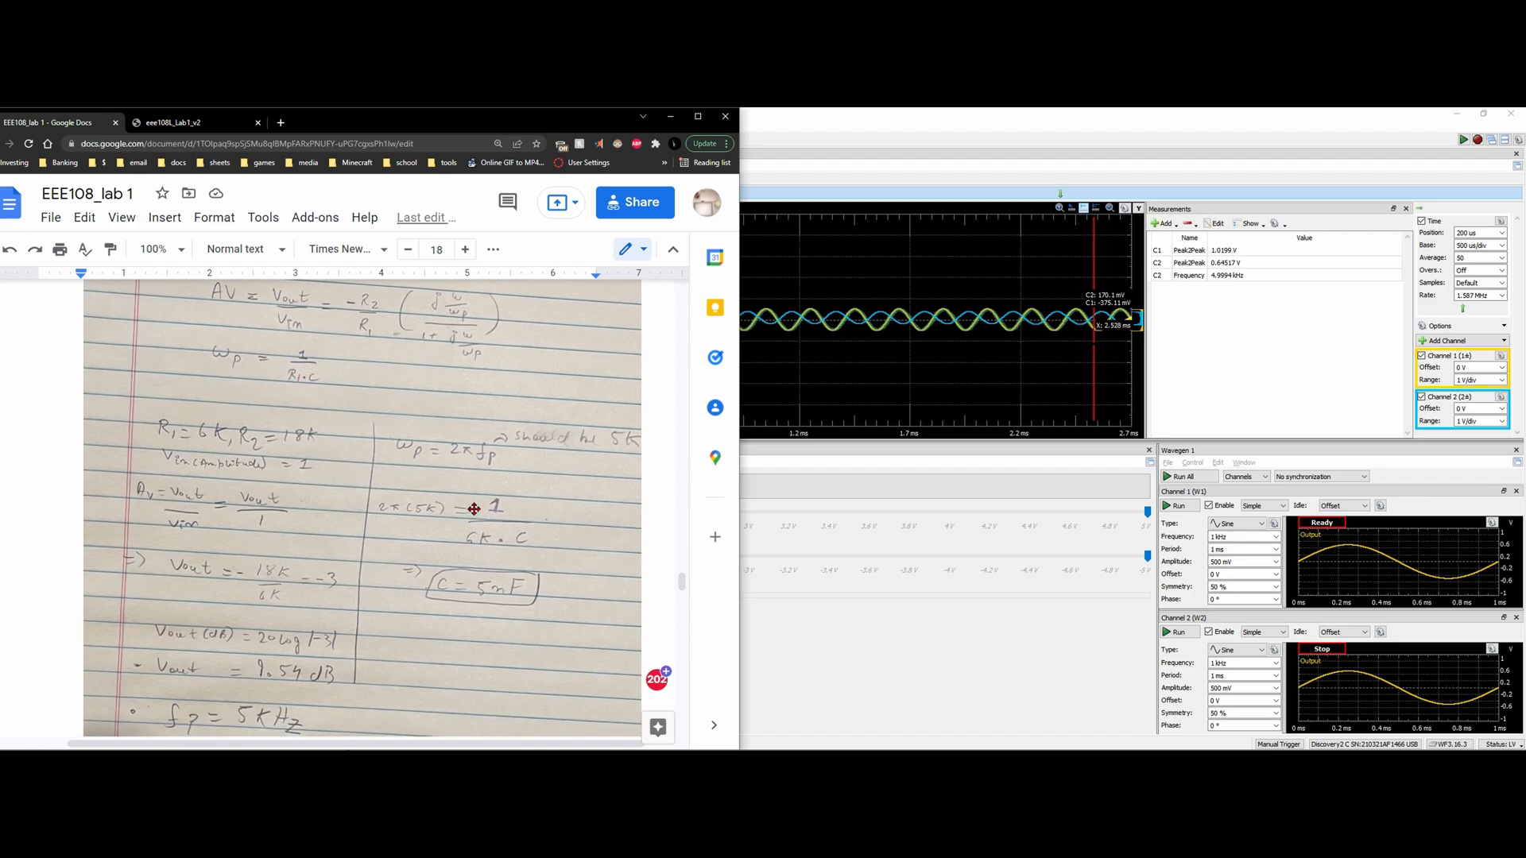
mouse_move(413, 496)
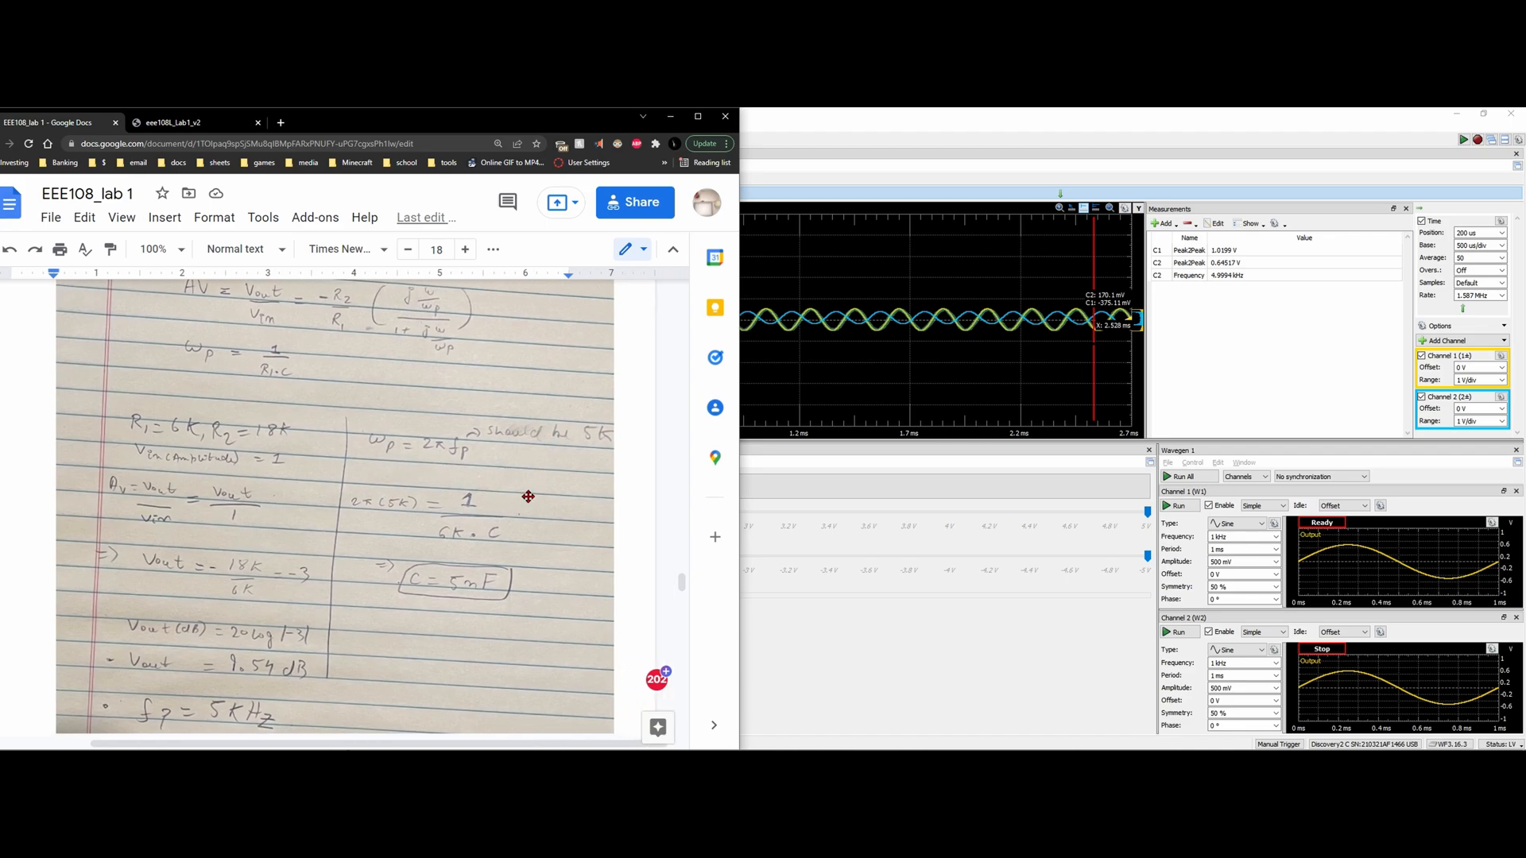
scroll(down, 3)
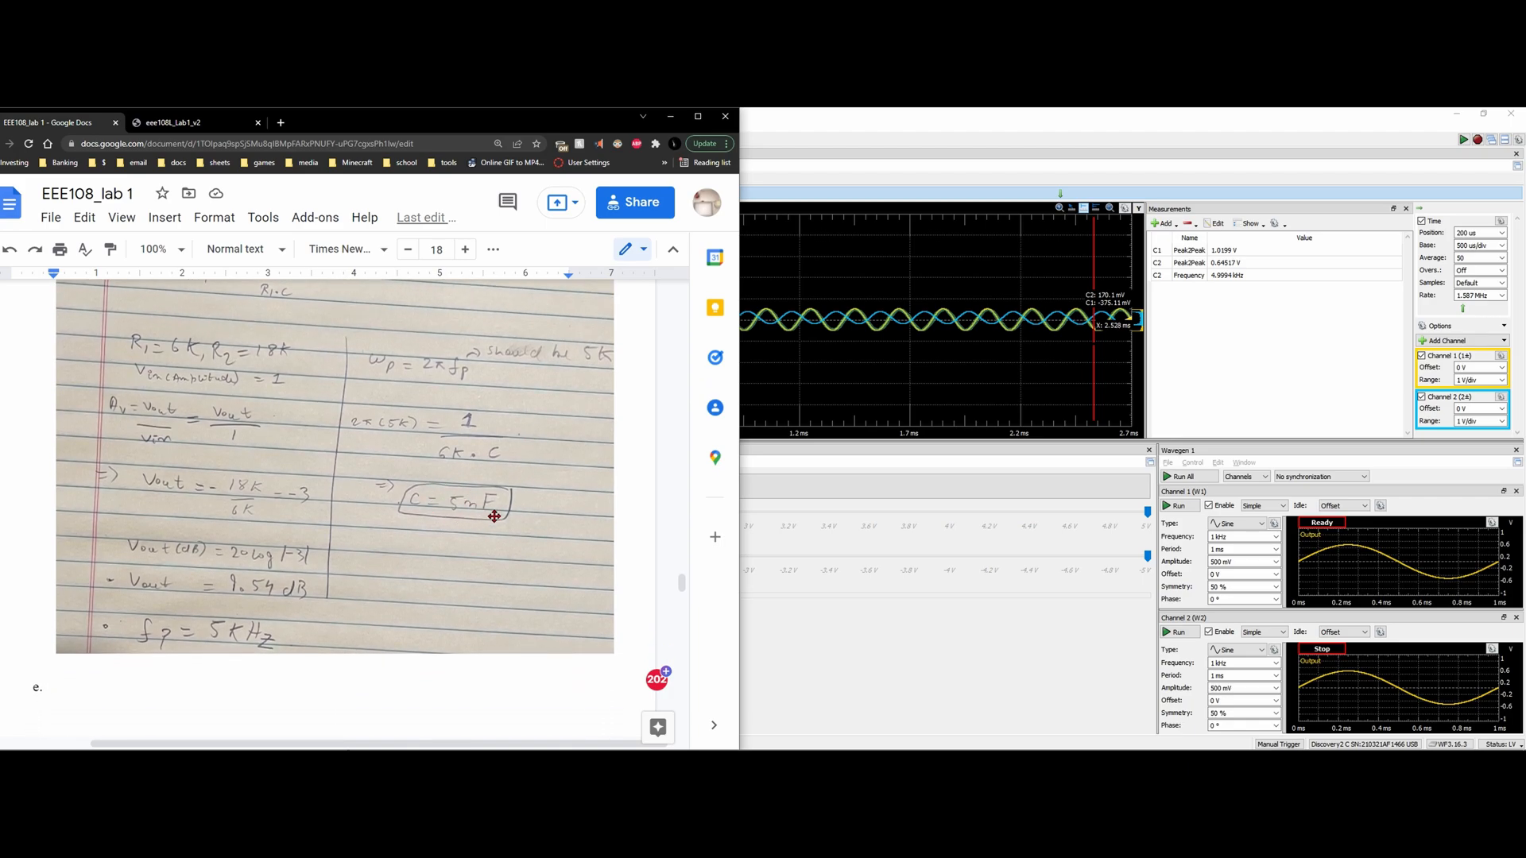
scroll(down, 3)
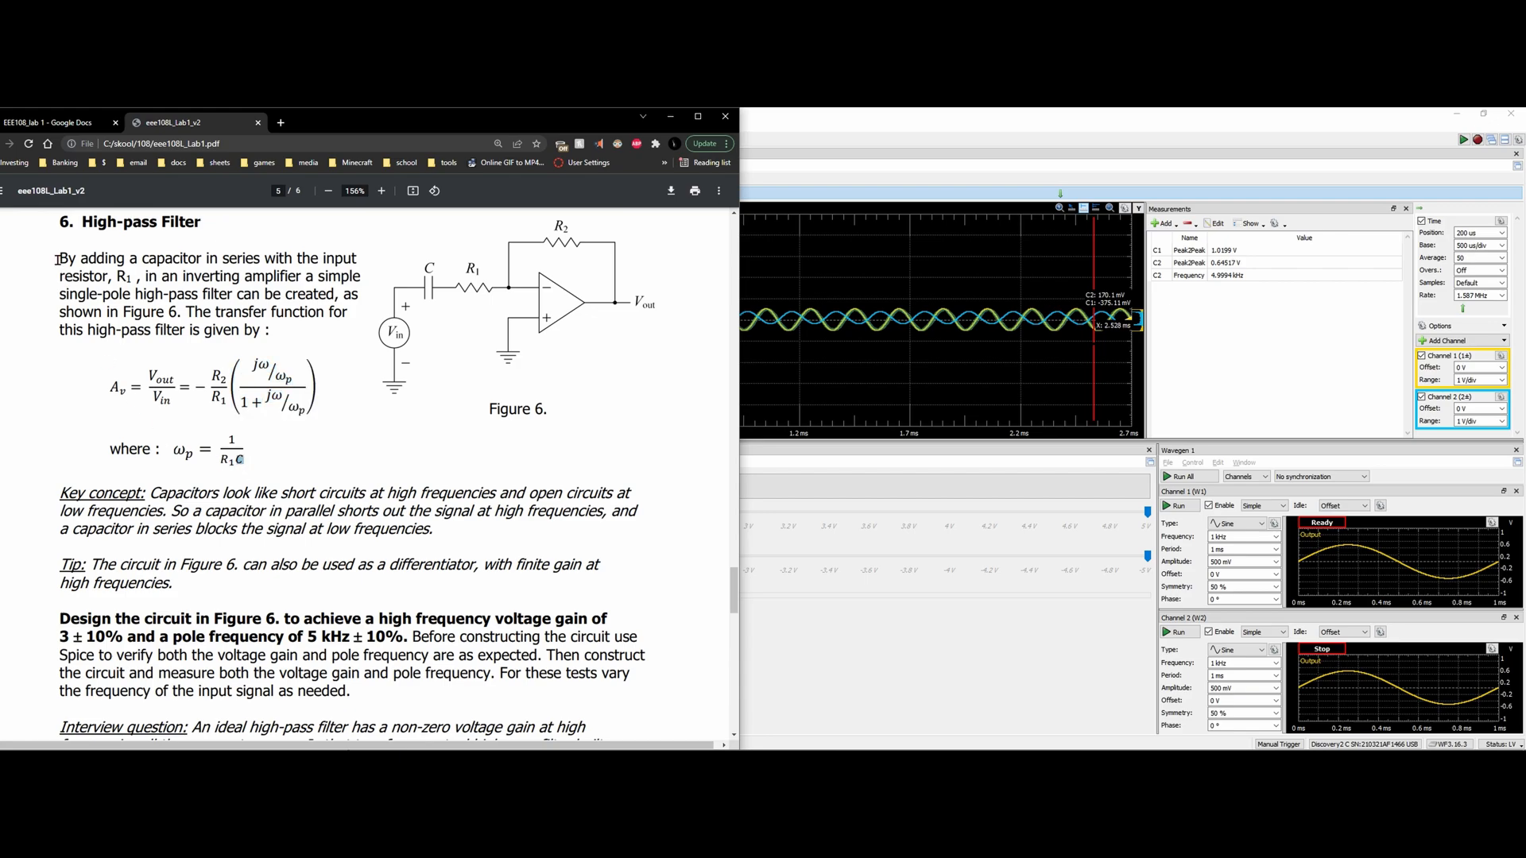
mouse_move(457, 277)
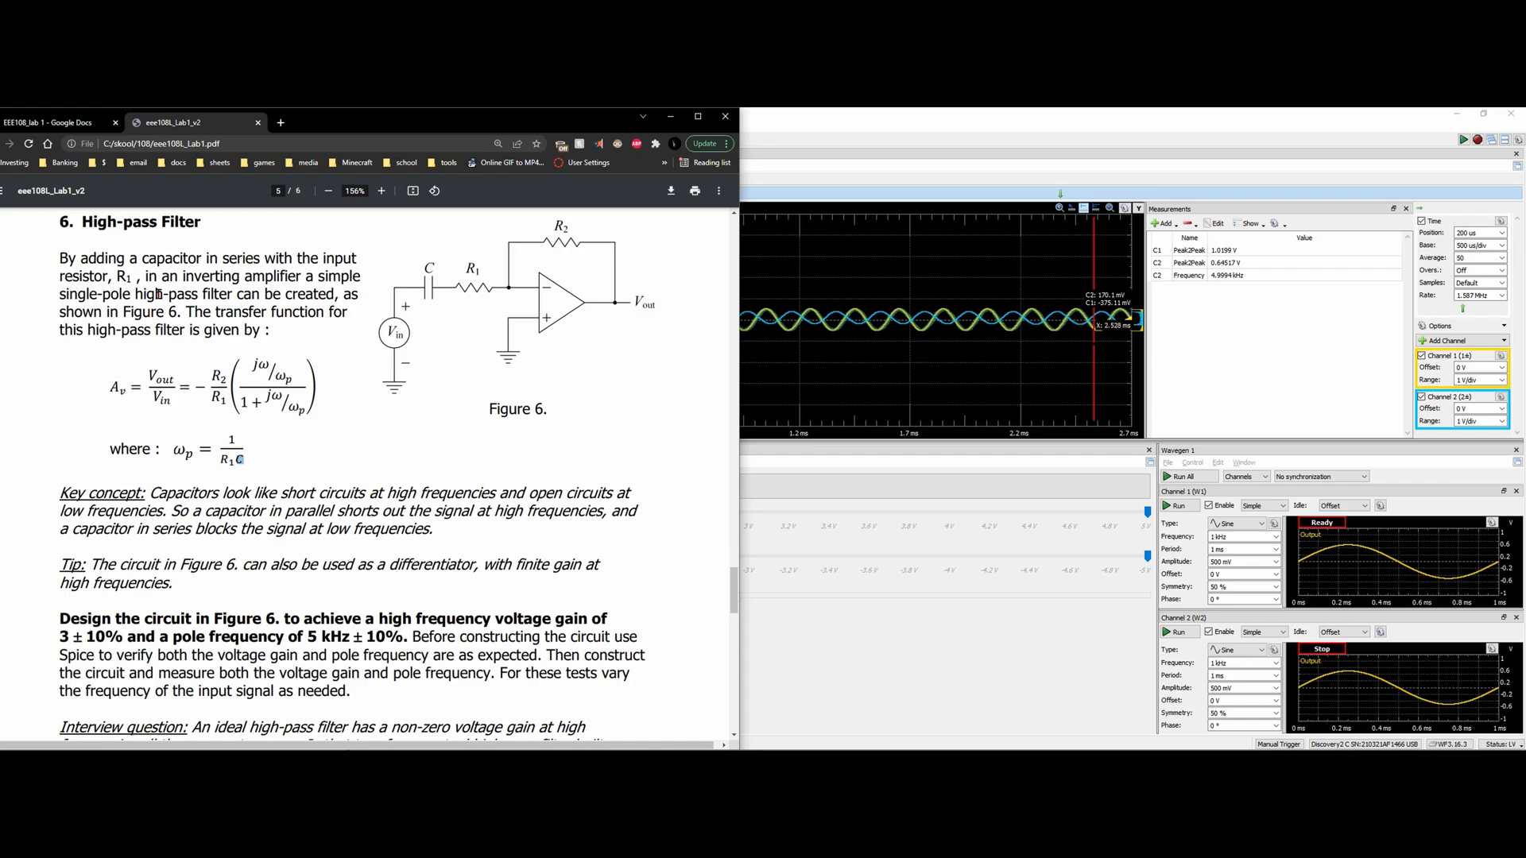
mouse_move(151, 497)
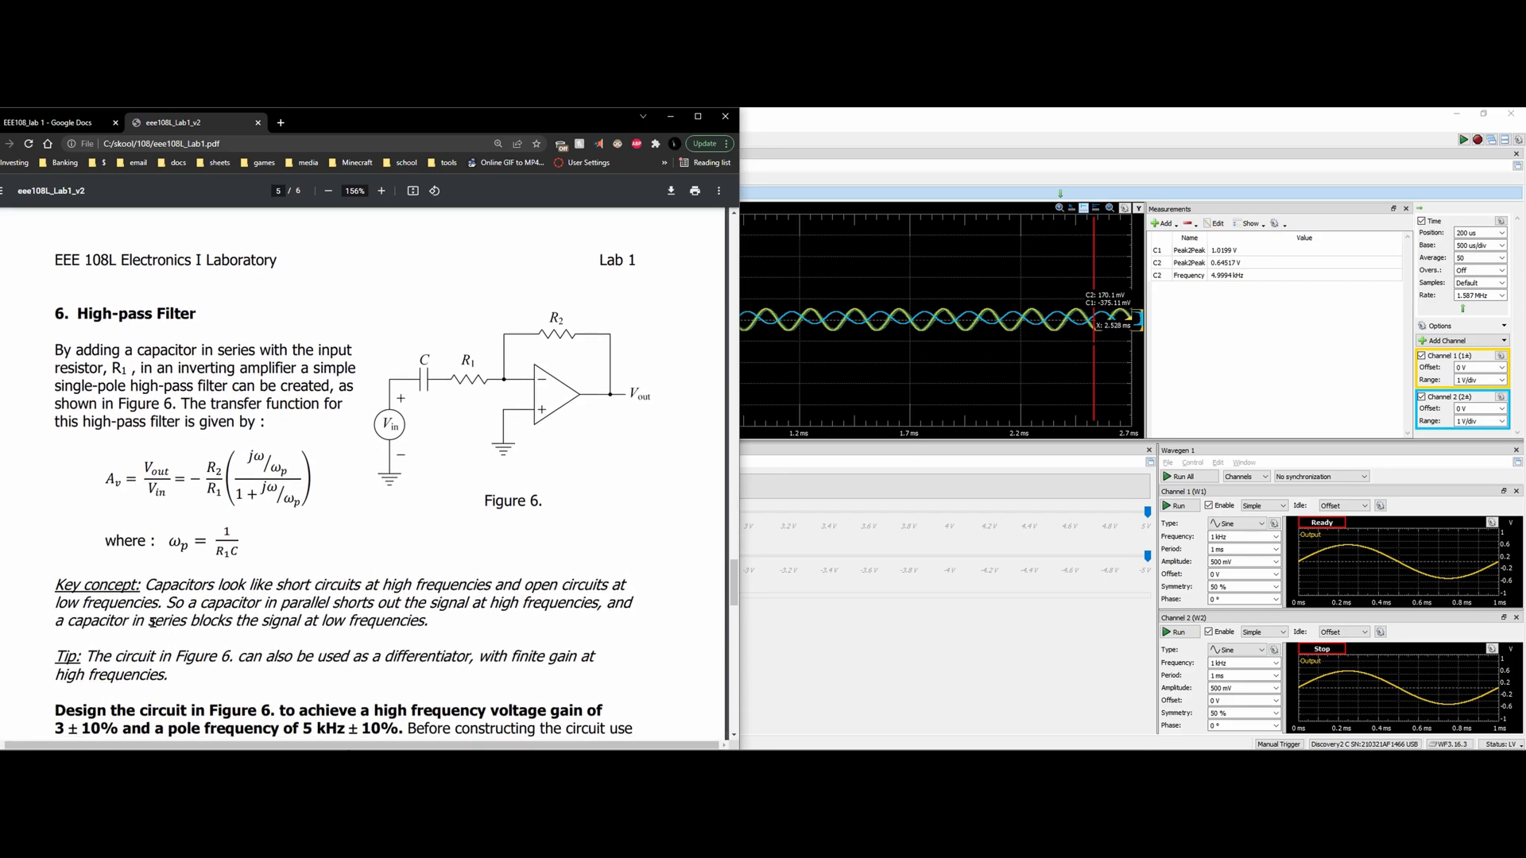
scroll(down, 3)
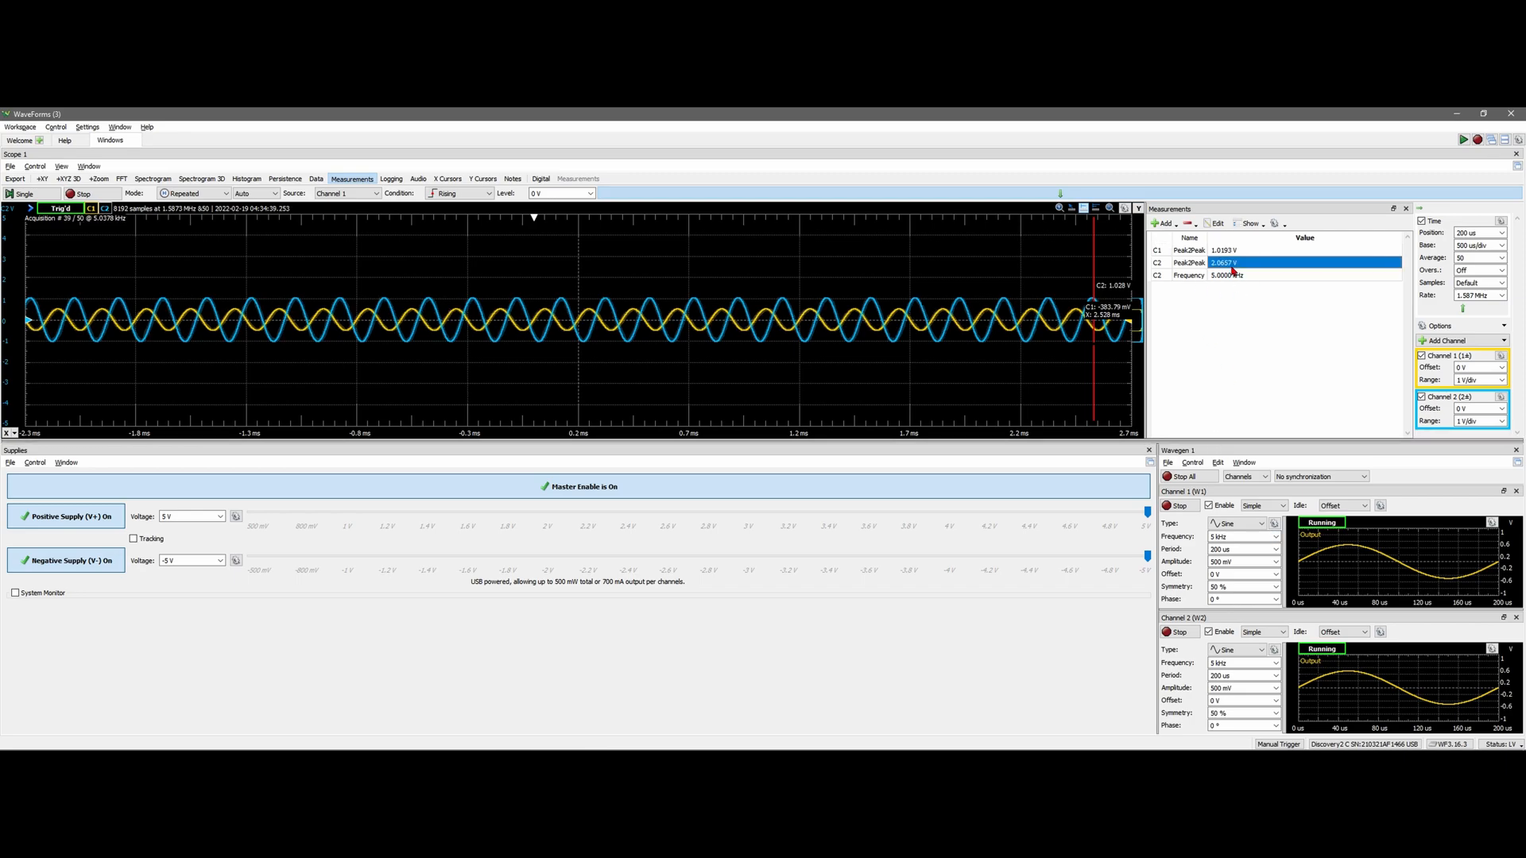
click(1265, 249)
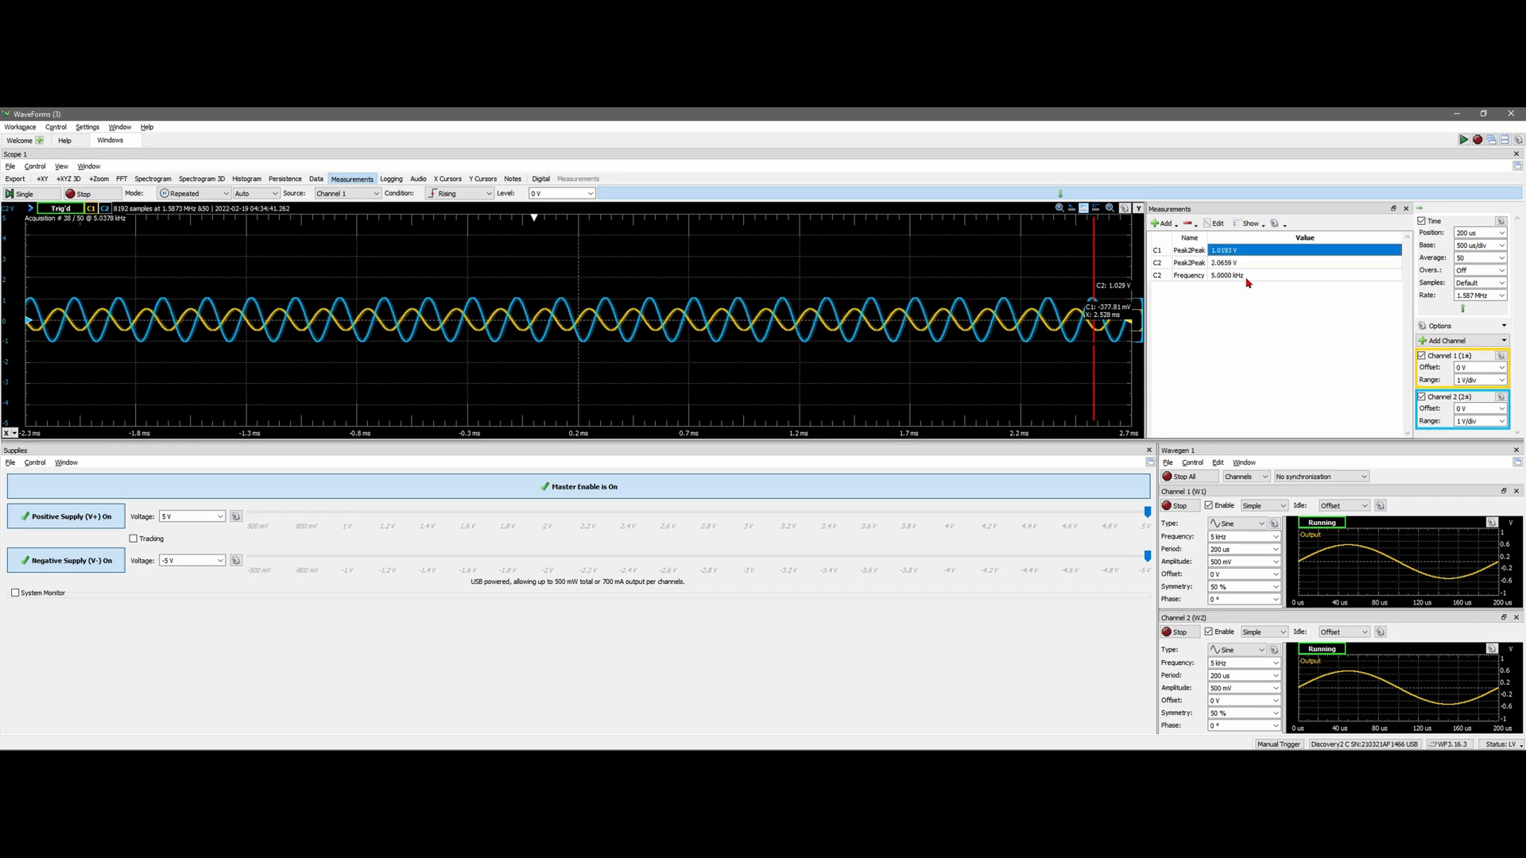